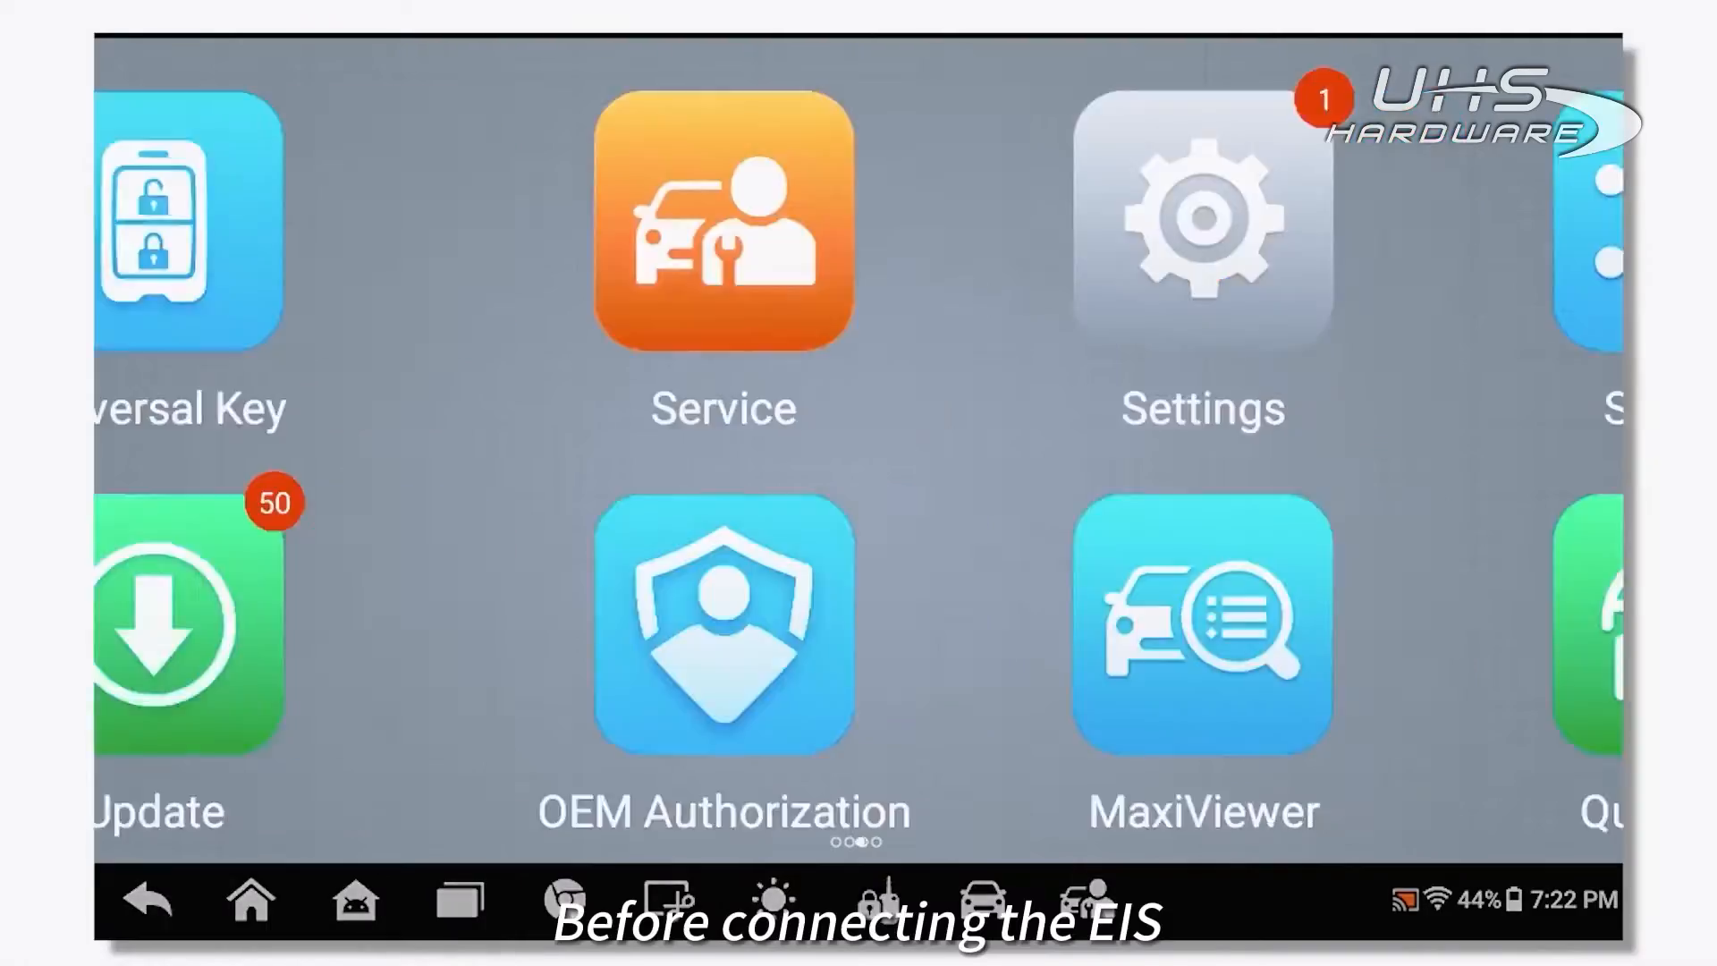
- Select Mercedes-Benz GLK 2008-2014 manually in the immobilizer app and confirm the profile
{"action": "left_click", "coordinate": [722, 226]}
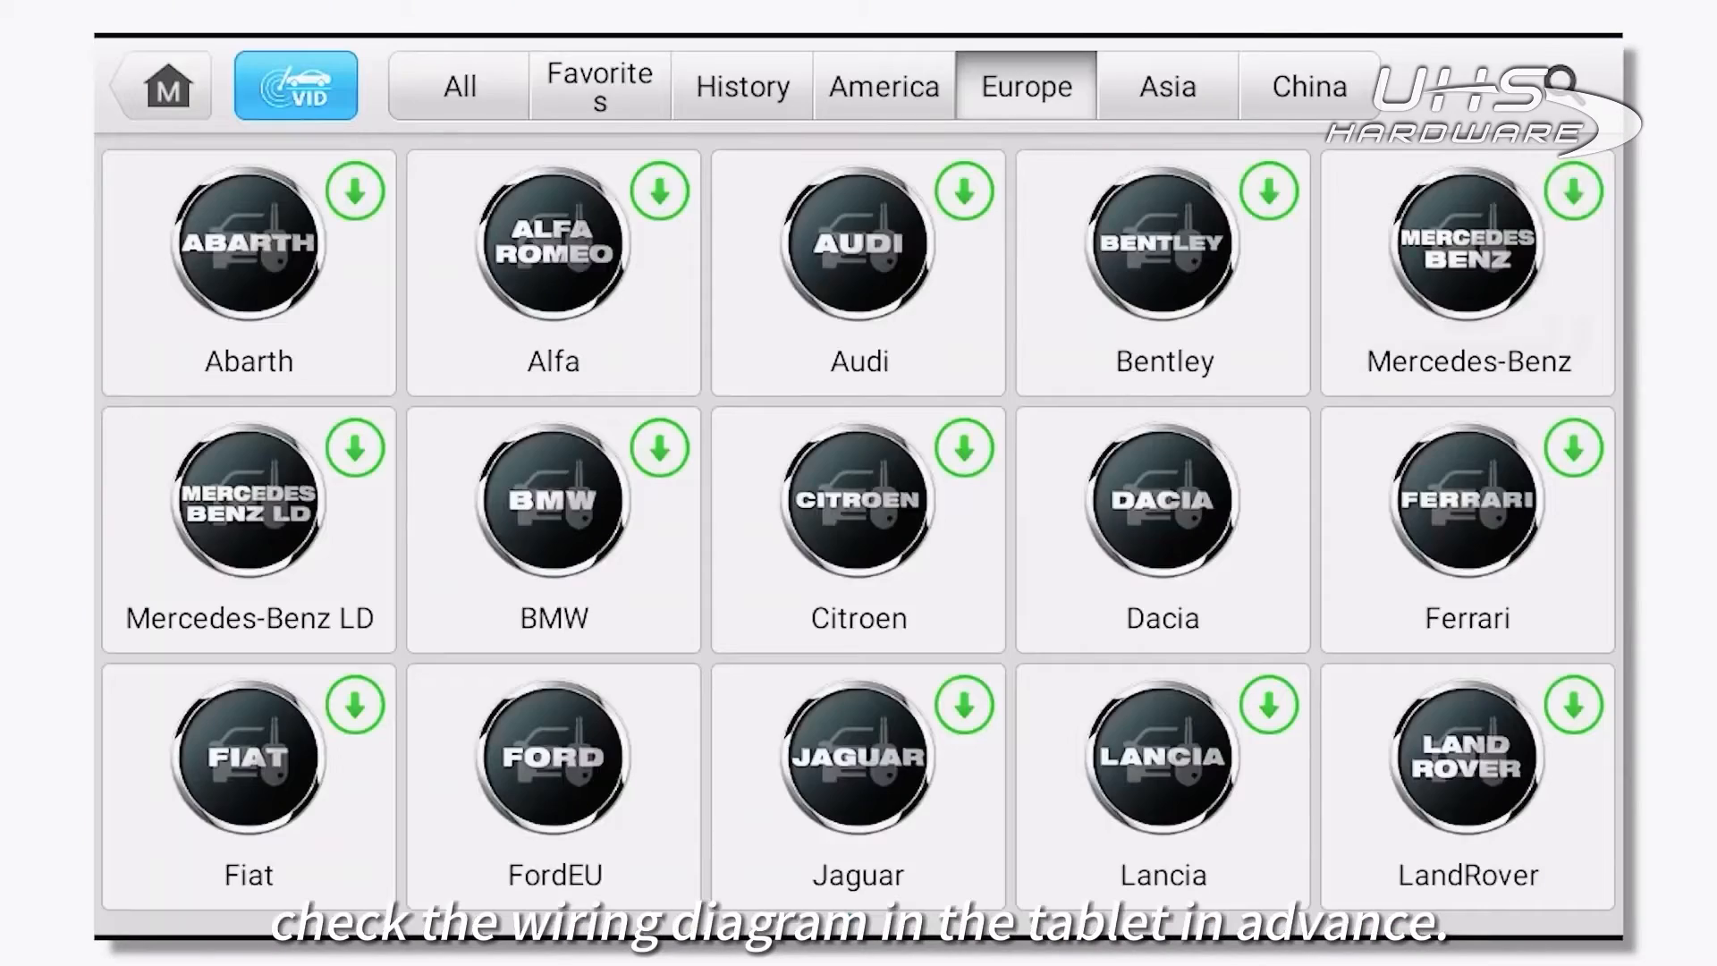
{"action": "left_click", "coordinate": [1465, 268]}
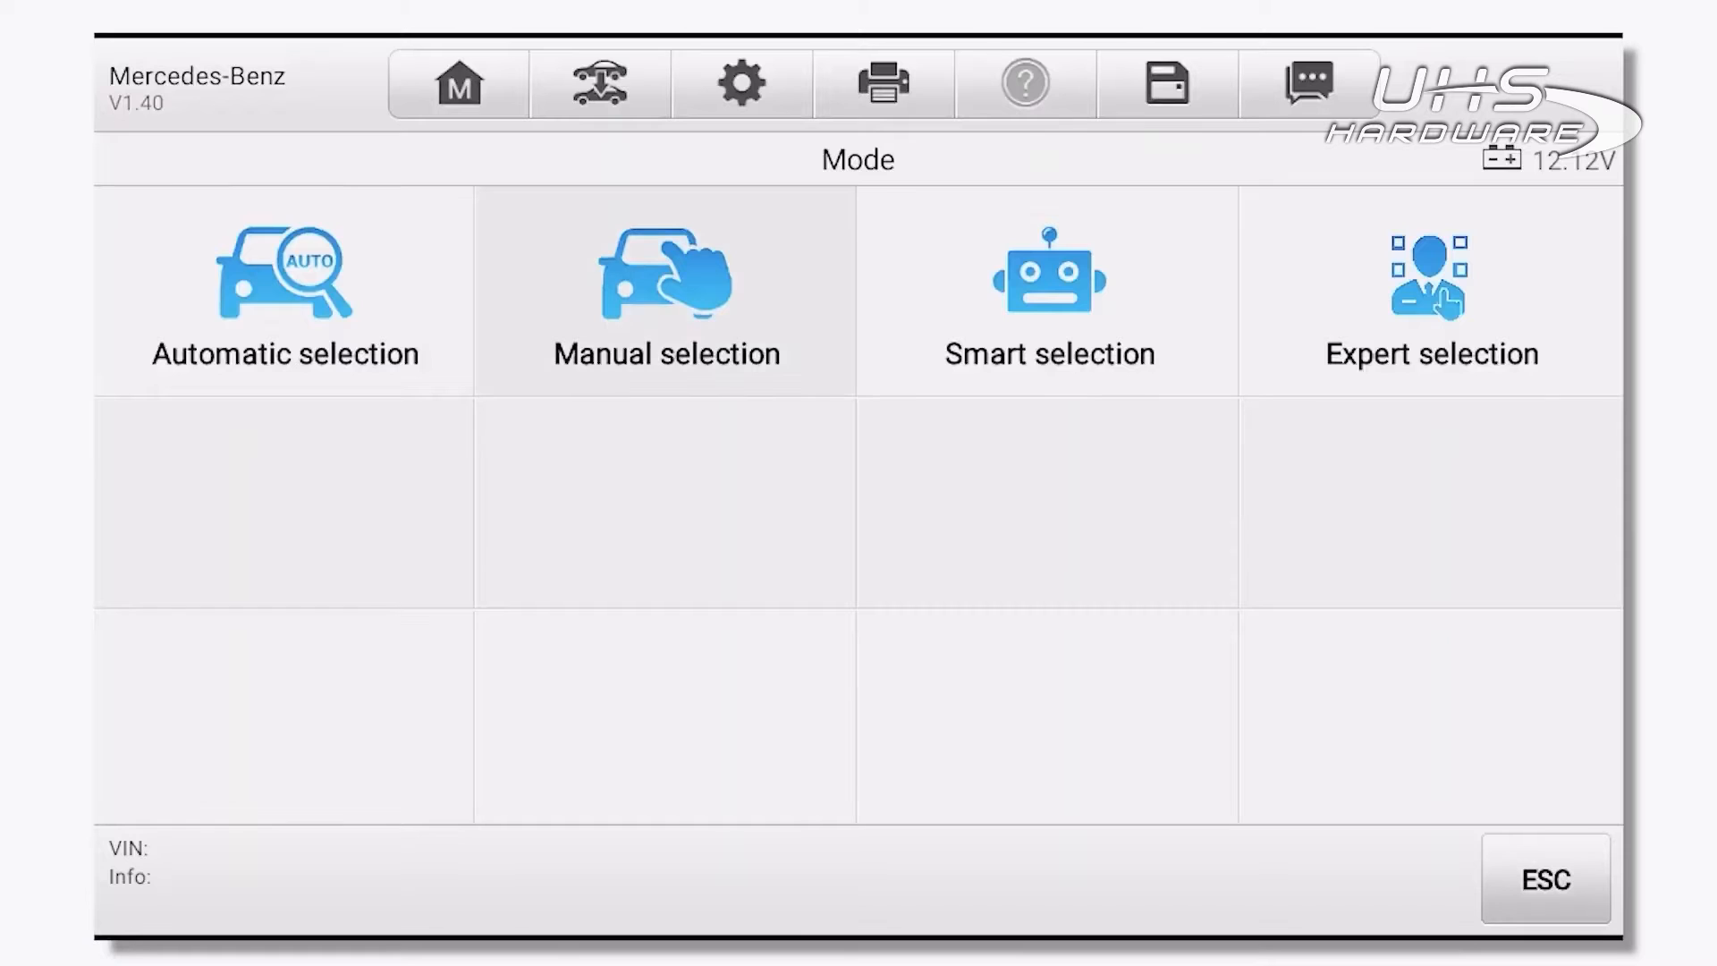
{"action": "left_click", "coordinate": [664, 292]}
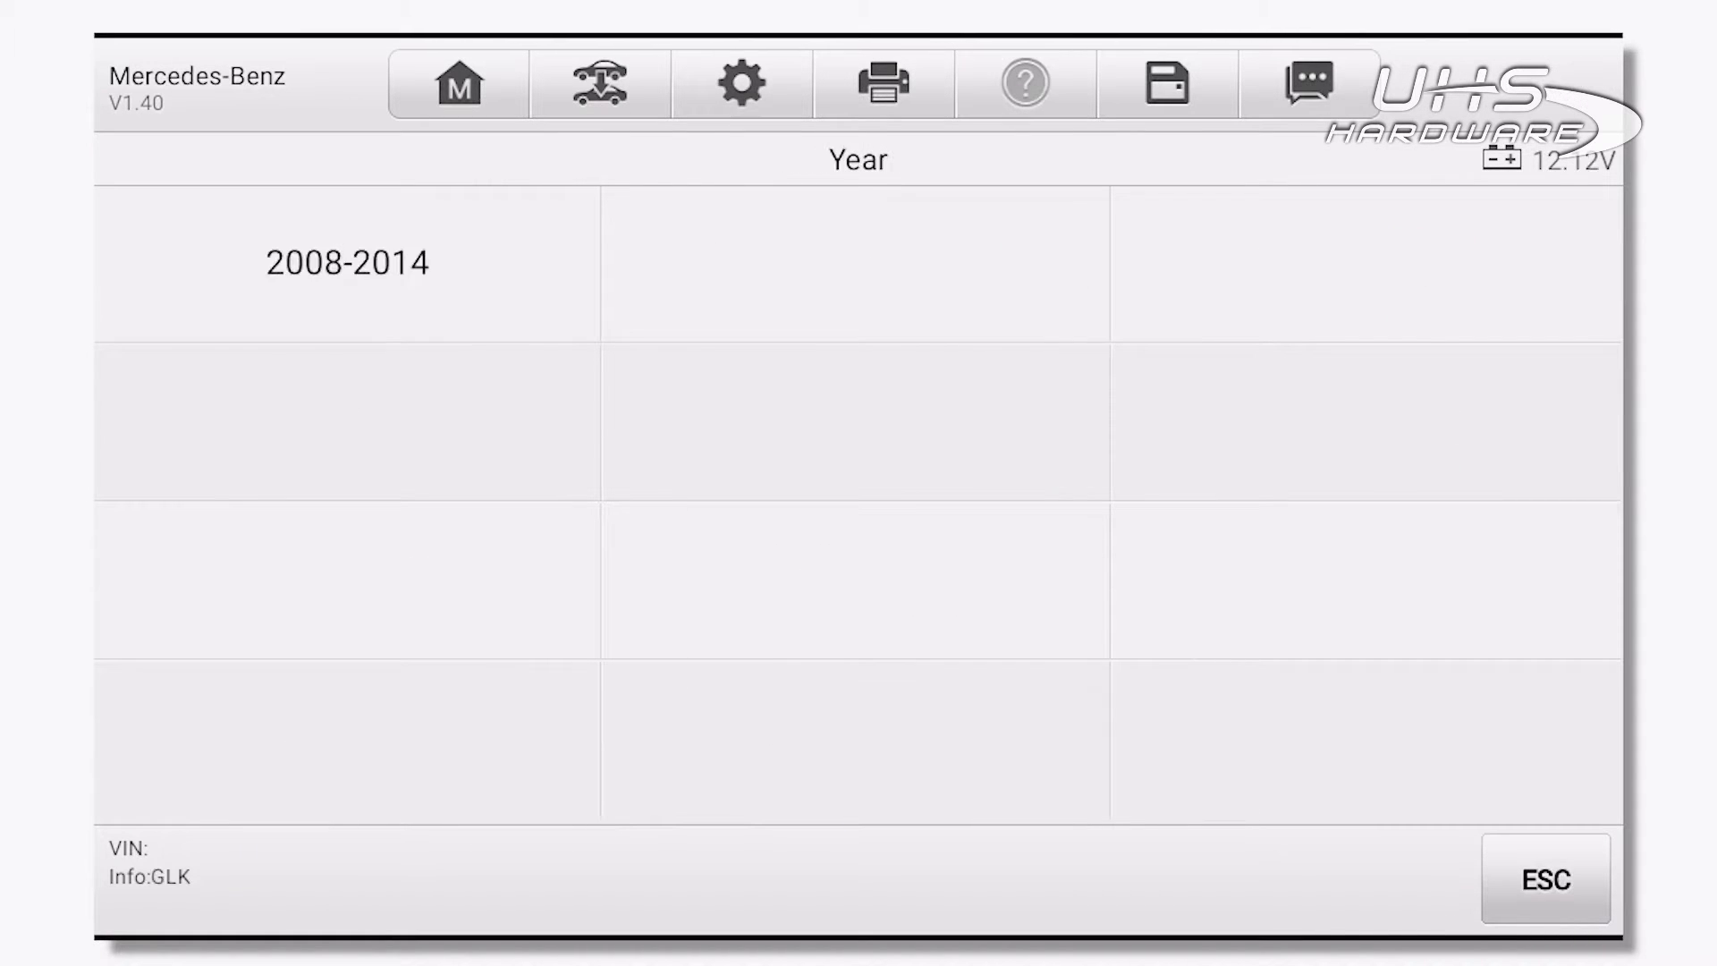
{"action": "left_click", "coordinate": [347, 262]}
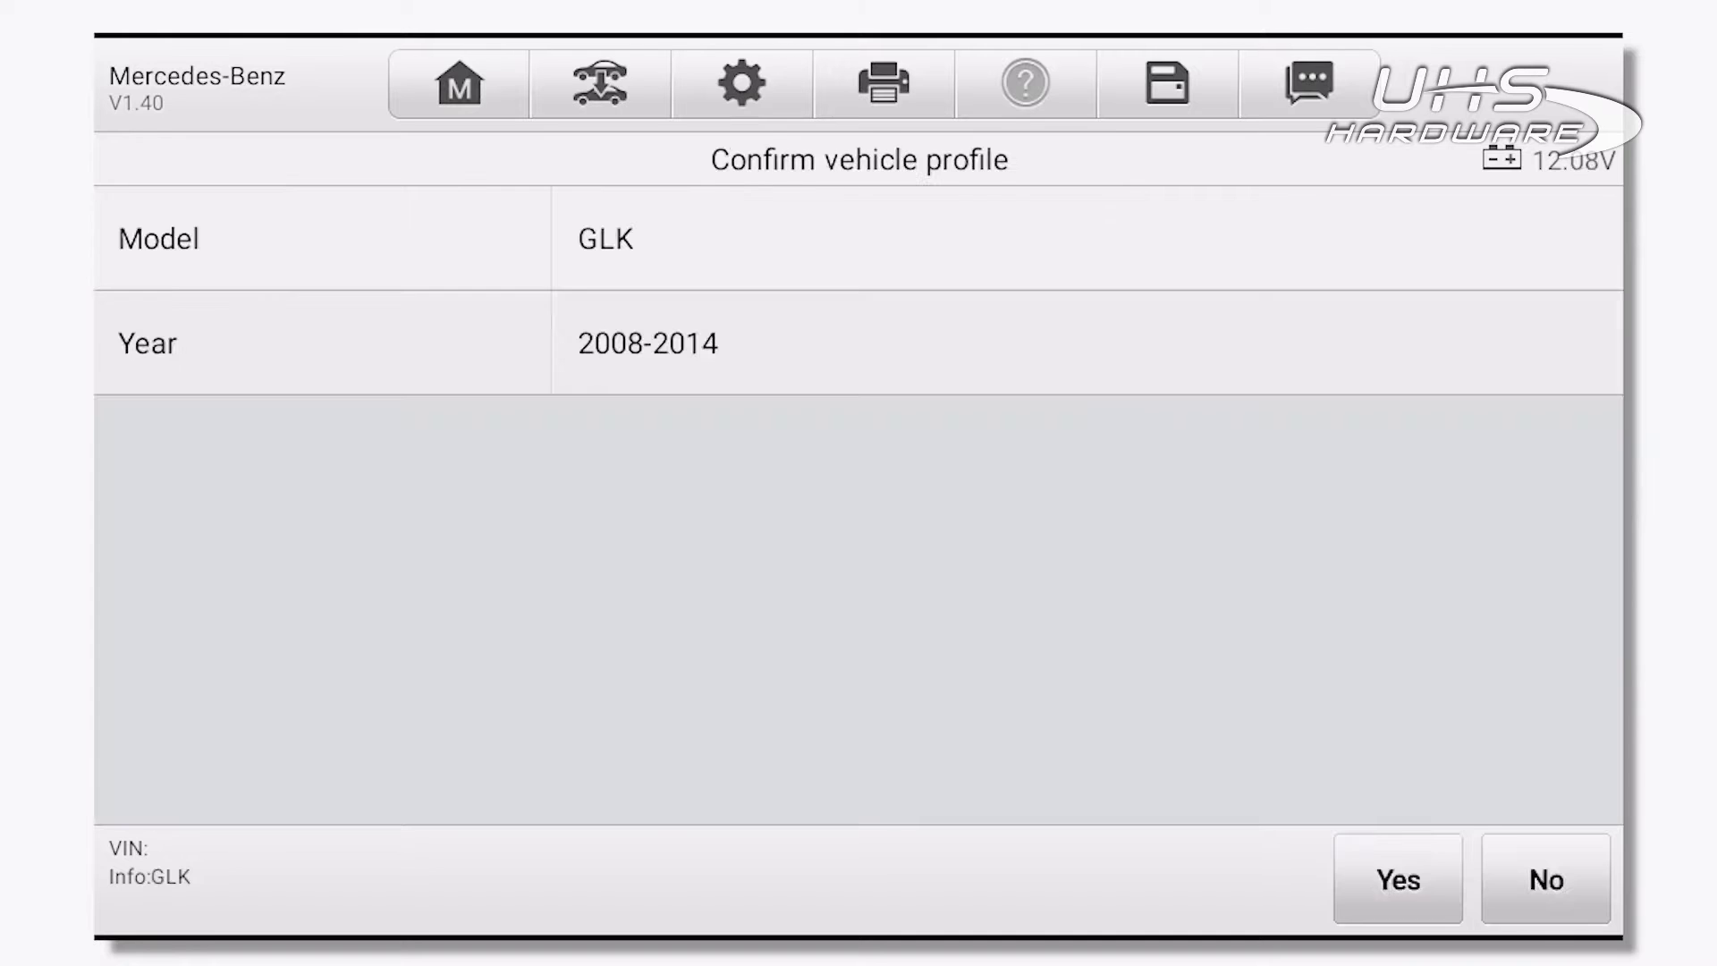
{"action": "left_click", "coordinate": [1396, 878]}
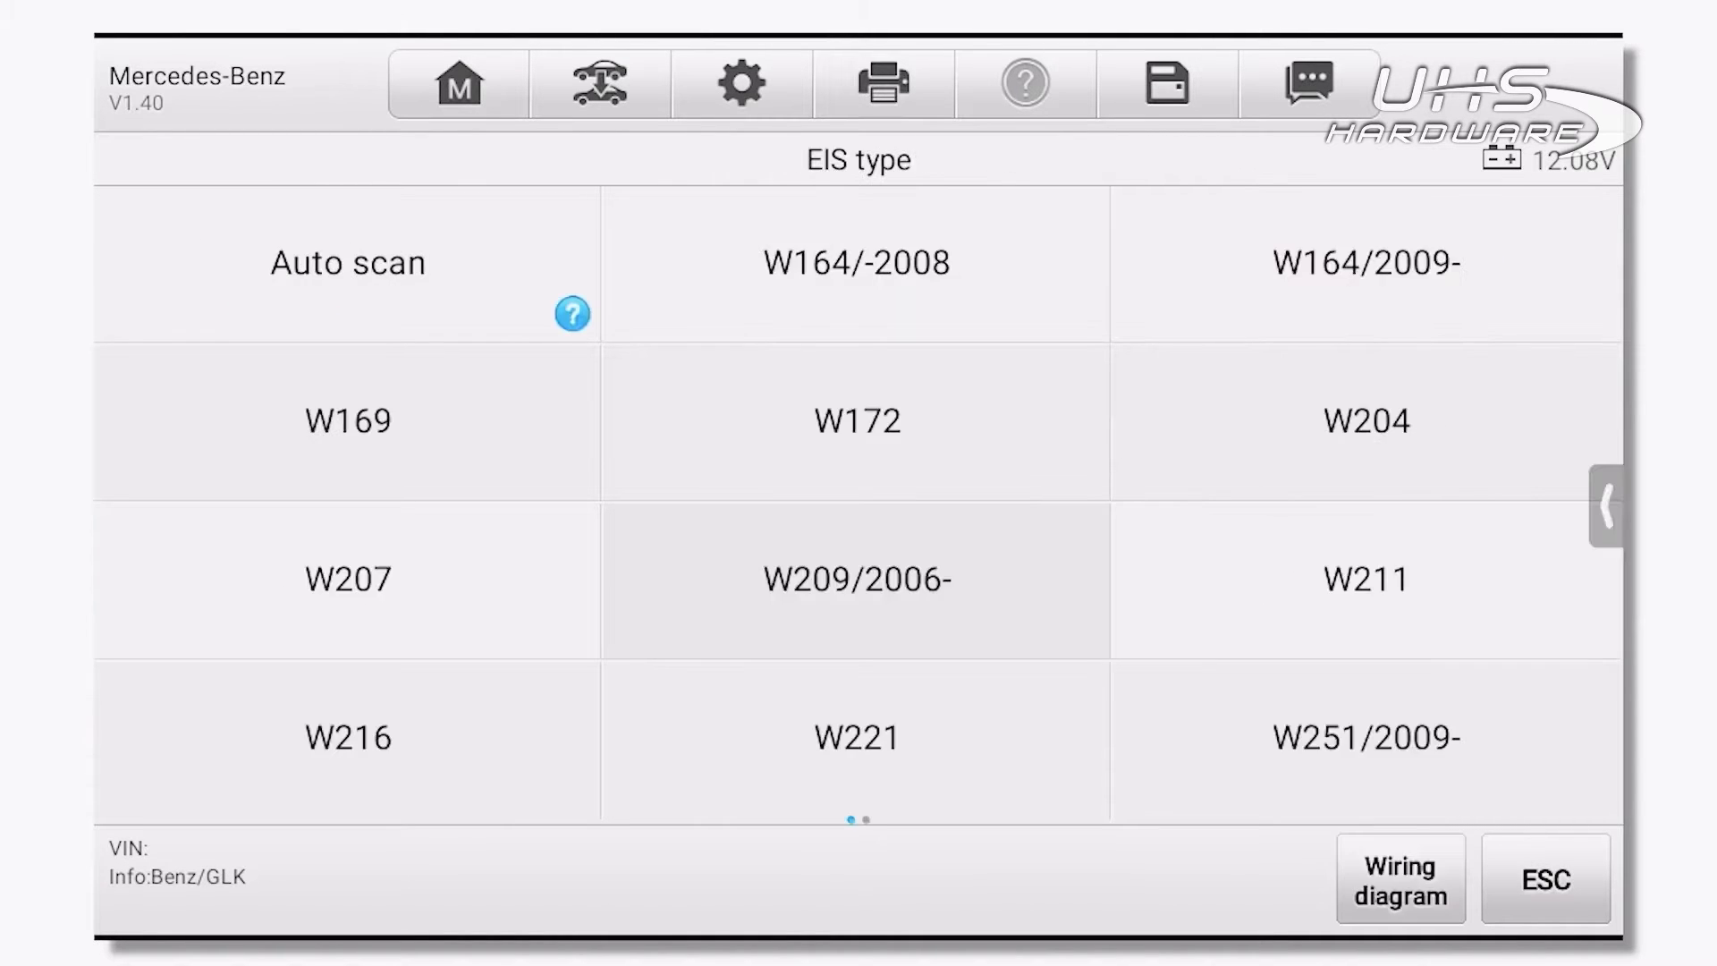
- Open the All keys lost (Fast) notes and scroll through the power adapter and EIS wiring diagrams
{"action": "left_click", "coordinate": [1398, 878]}
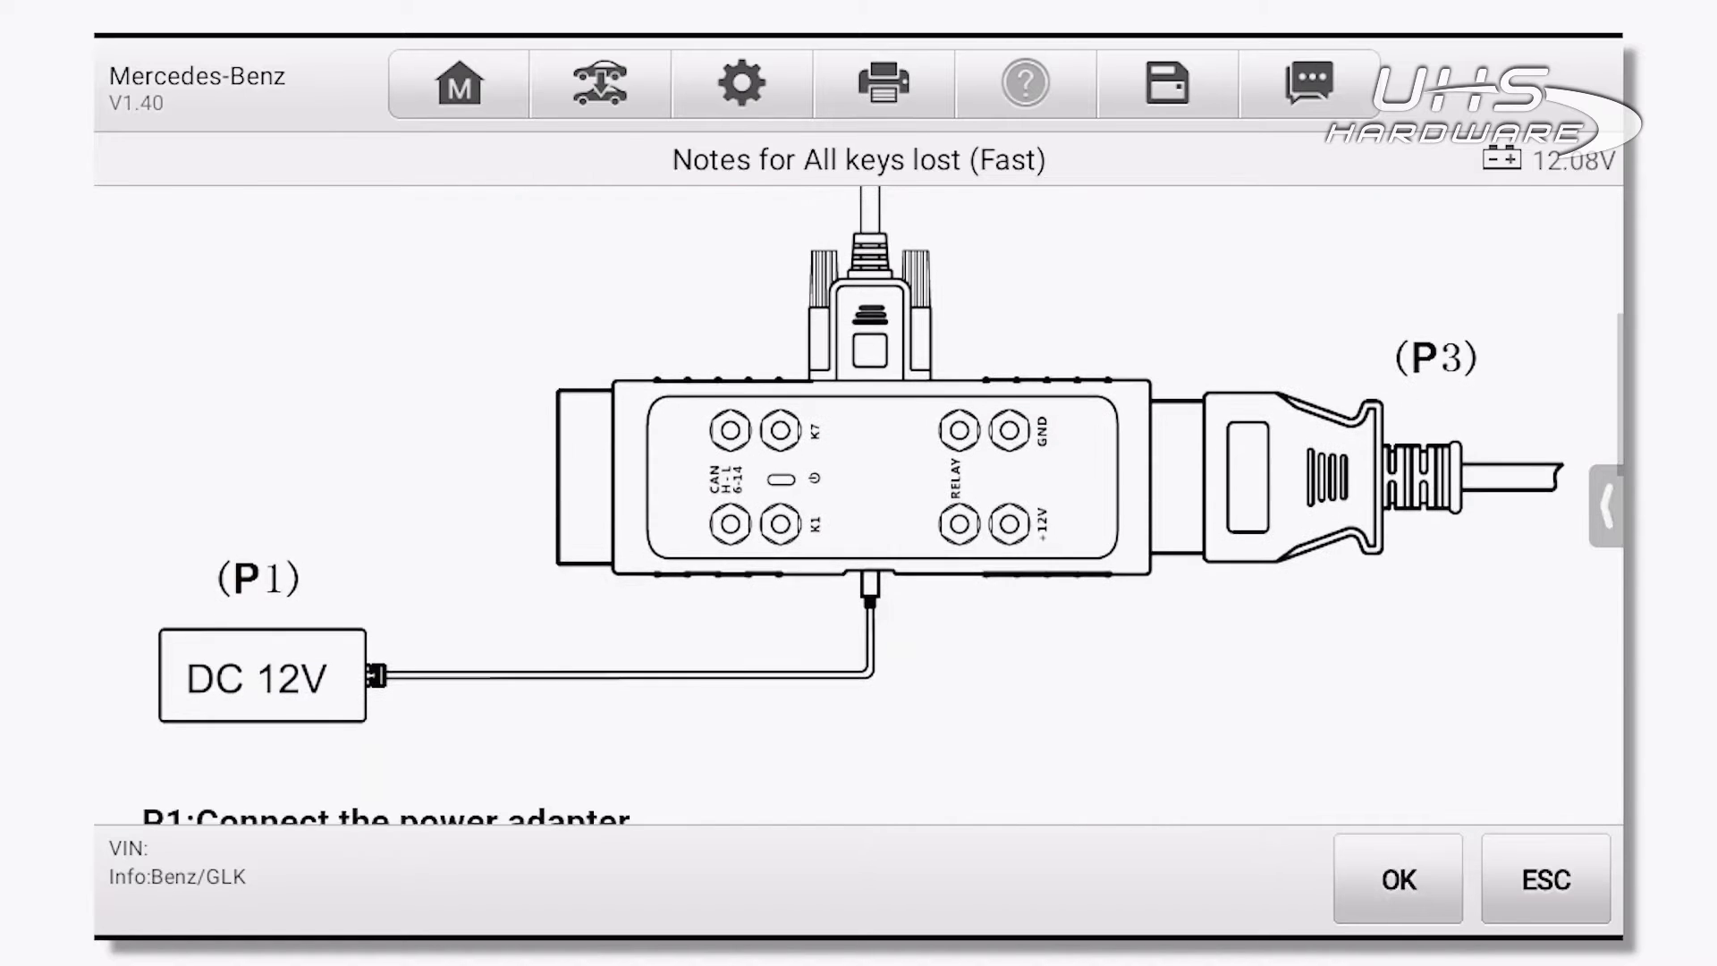
{"action": "scroll", "scroll_direction": "down", "scroll_amount": 3}
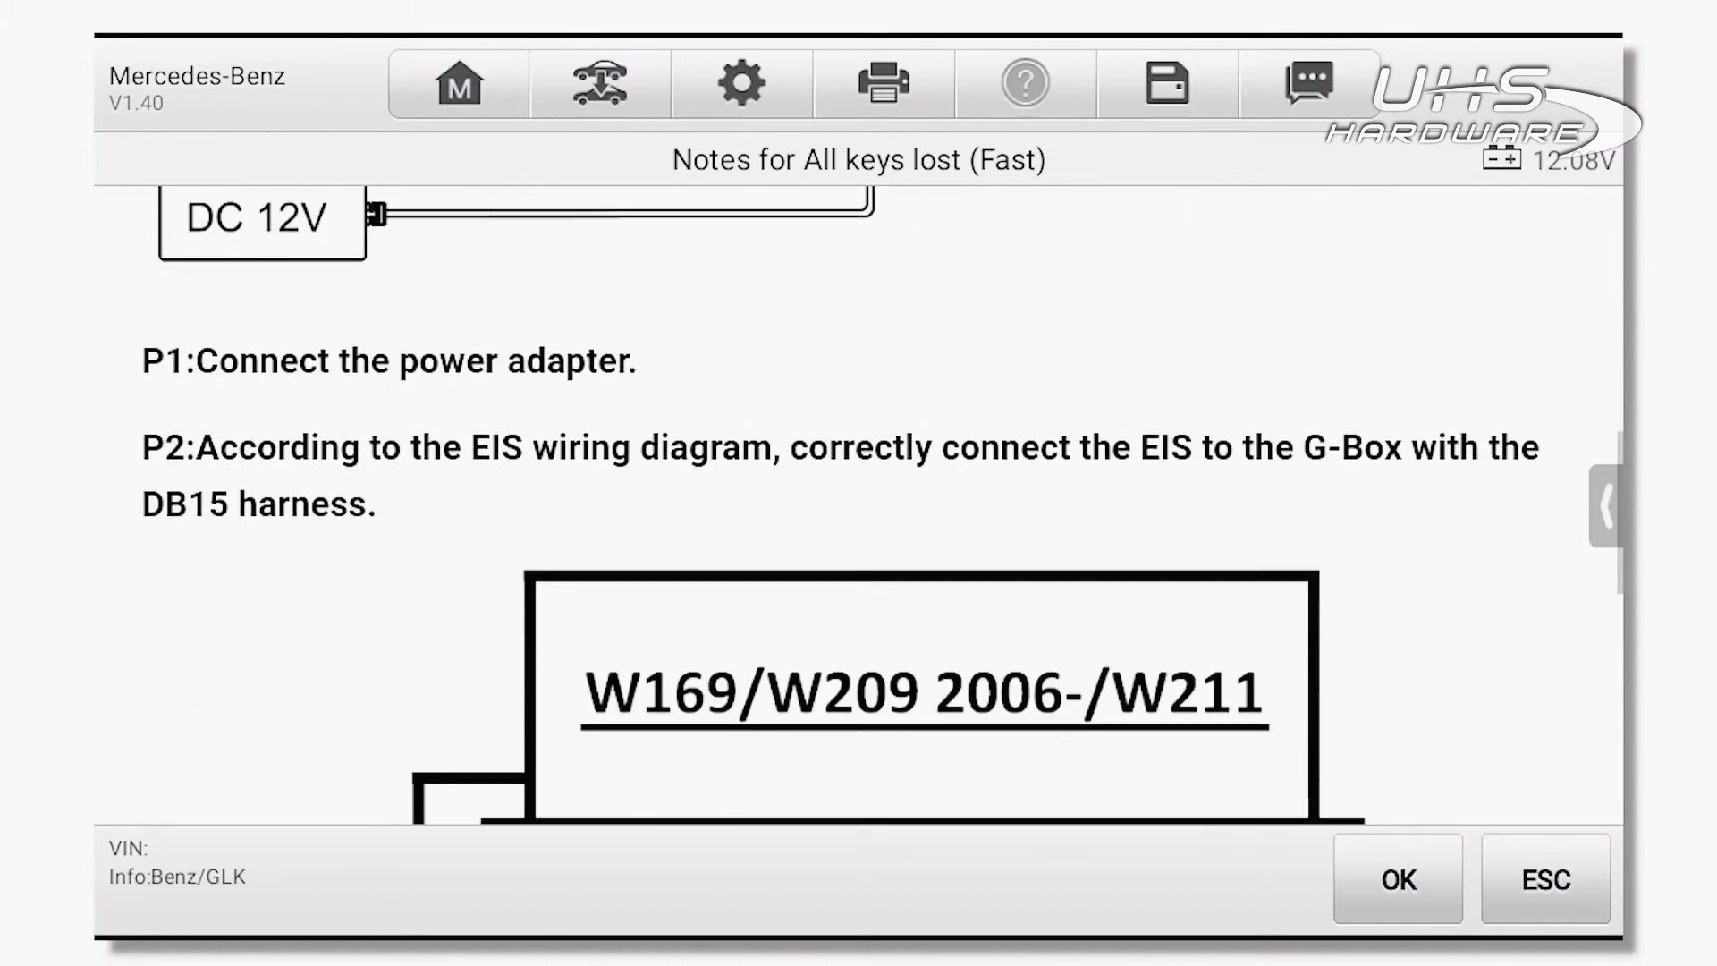
{"action": "scroll", "scroll_direction": "down", "scroll_amount": 3}
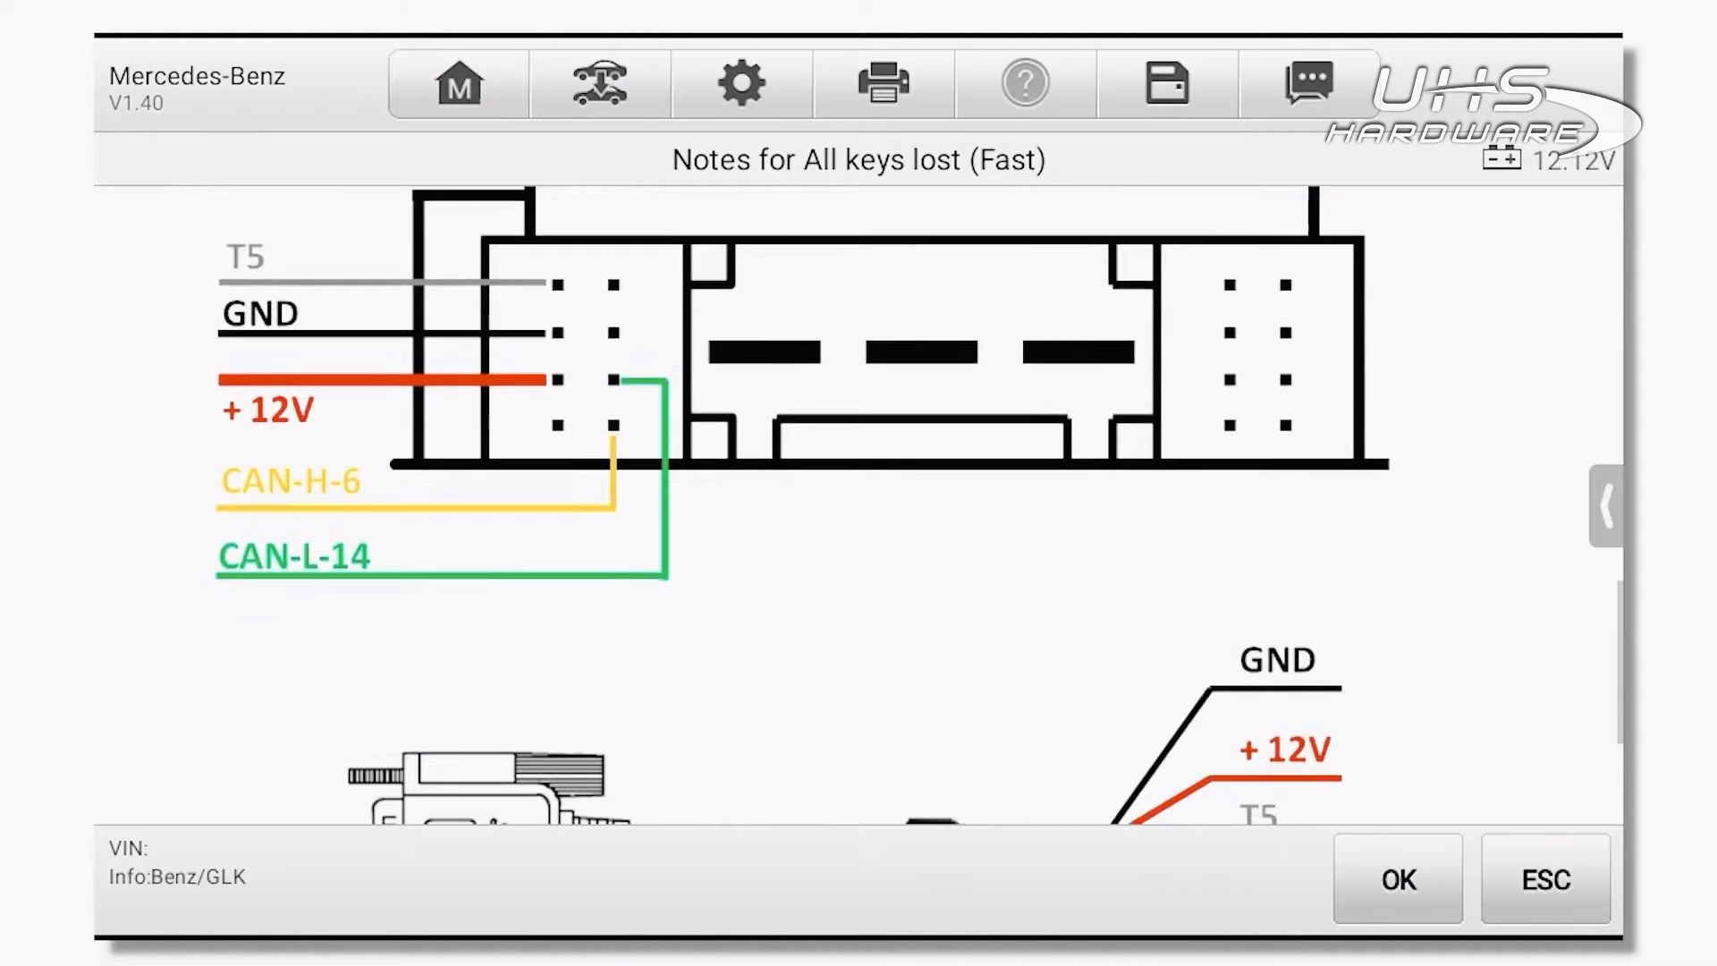
{"action": "scroll", "scroll_direction": "down", "scroll_amount": 3}
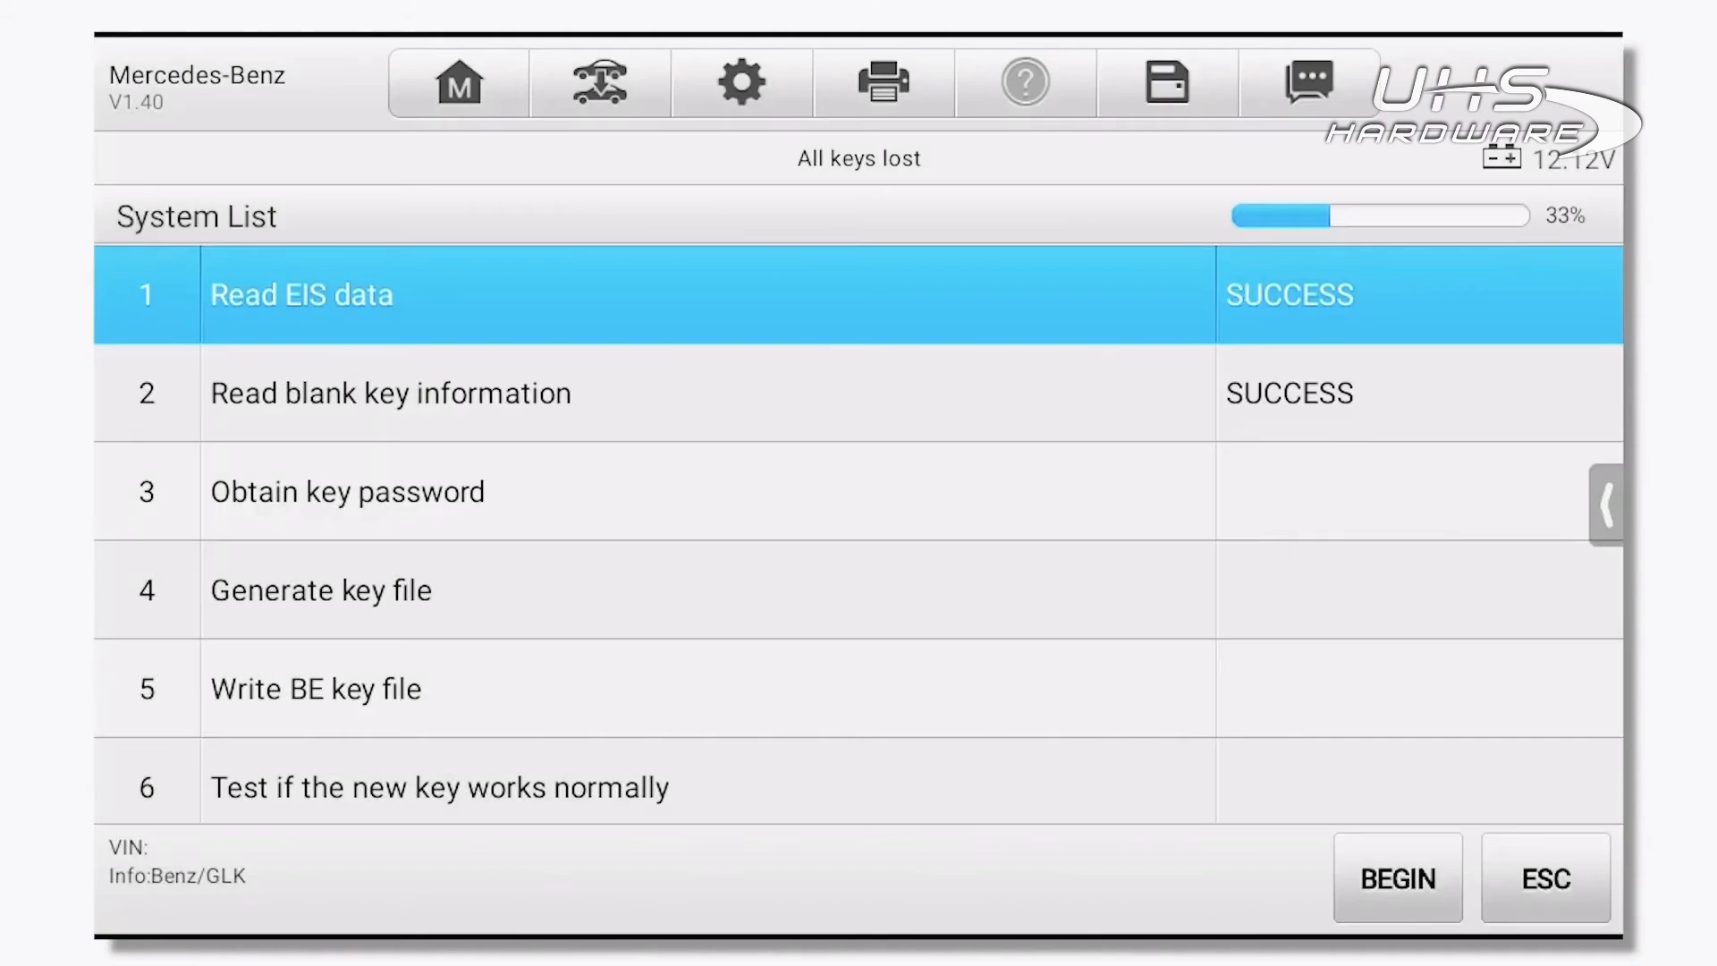
{"action": "left_click", "coordinate": [1396, 877]}
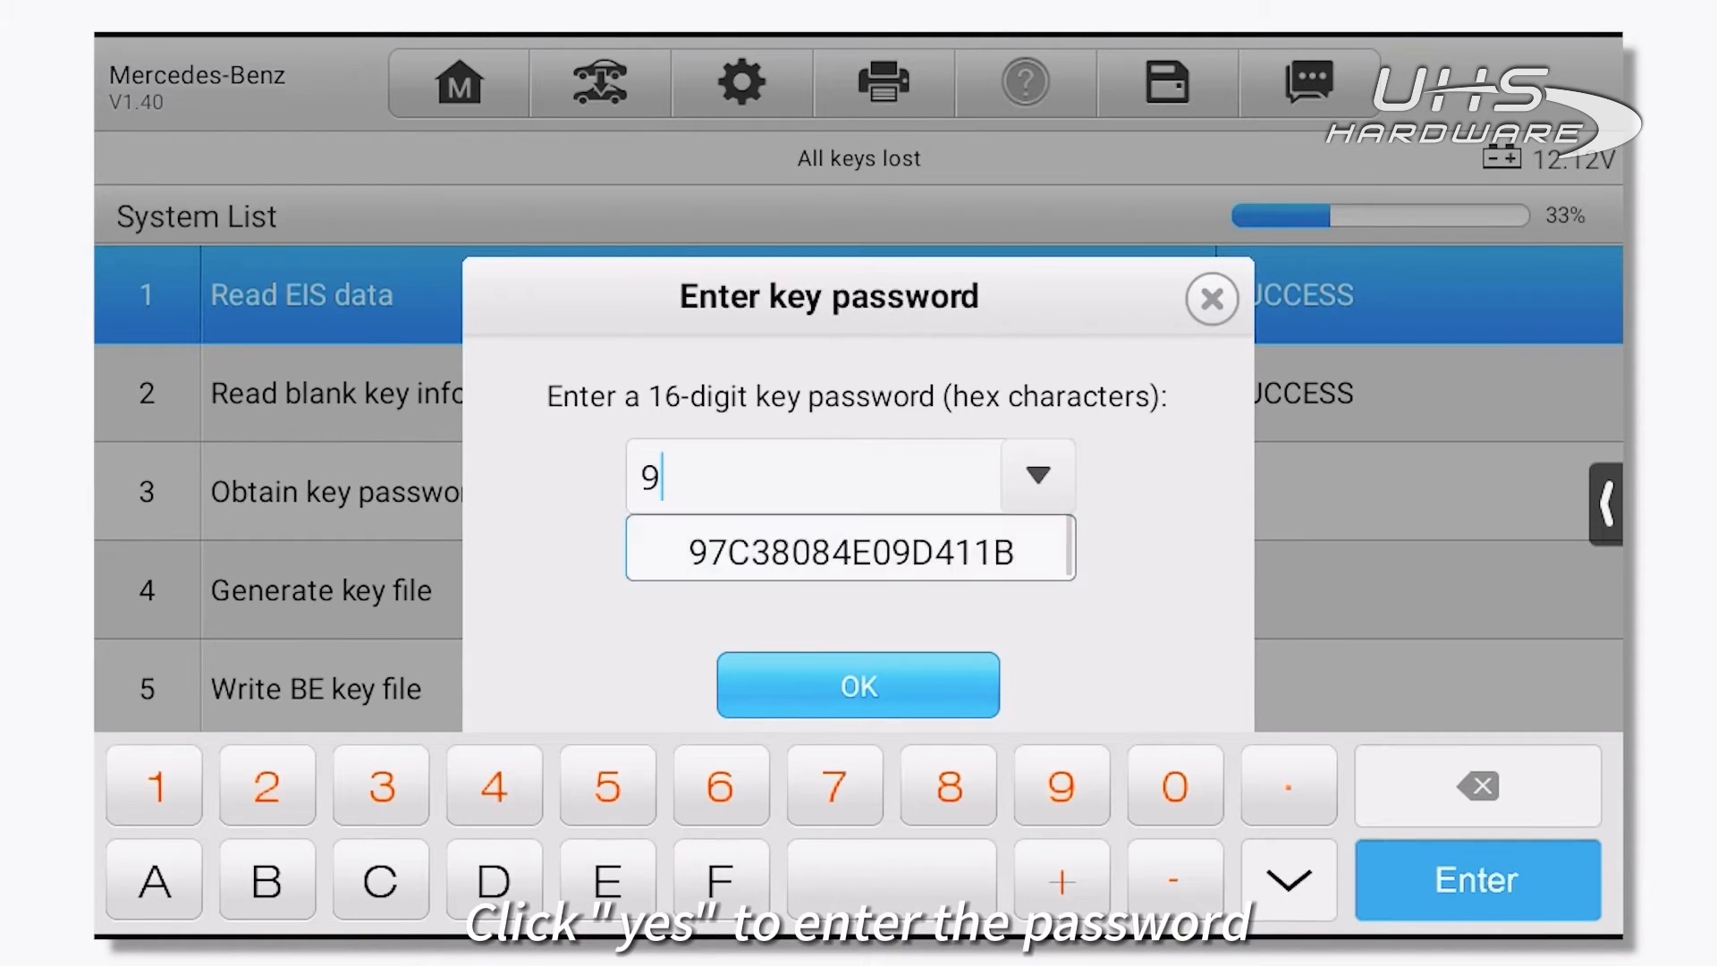
{"action": "left_click", "coordinate": [849, 547]}
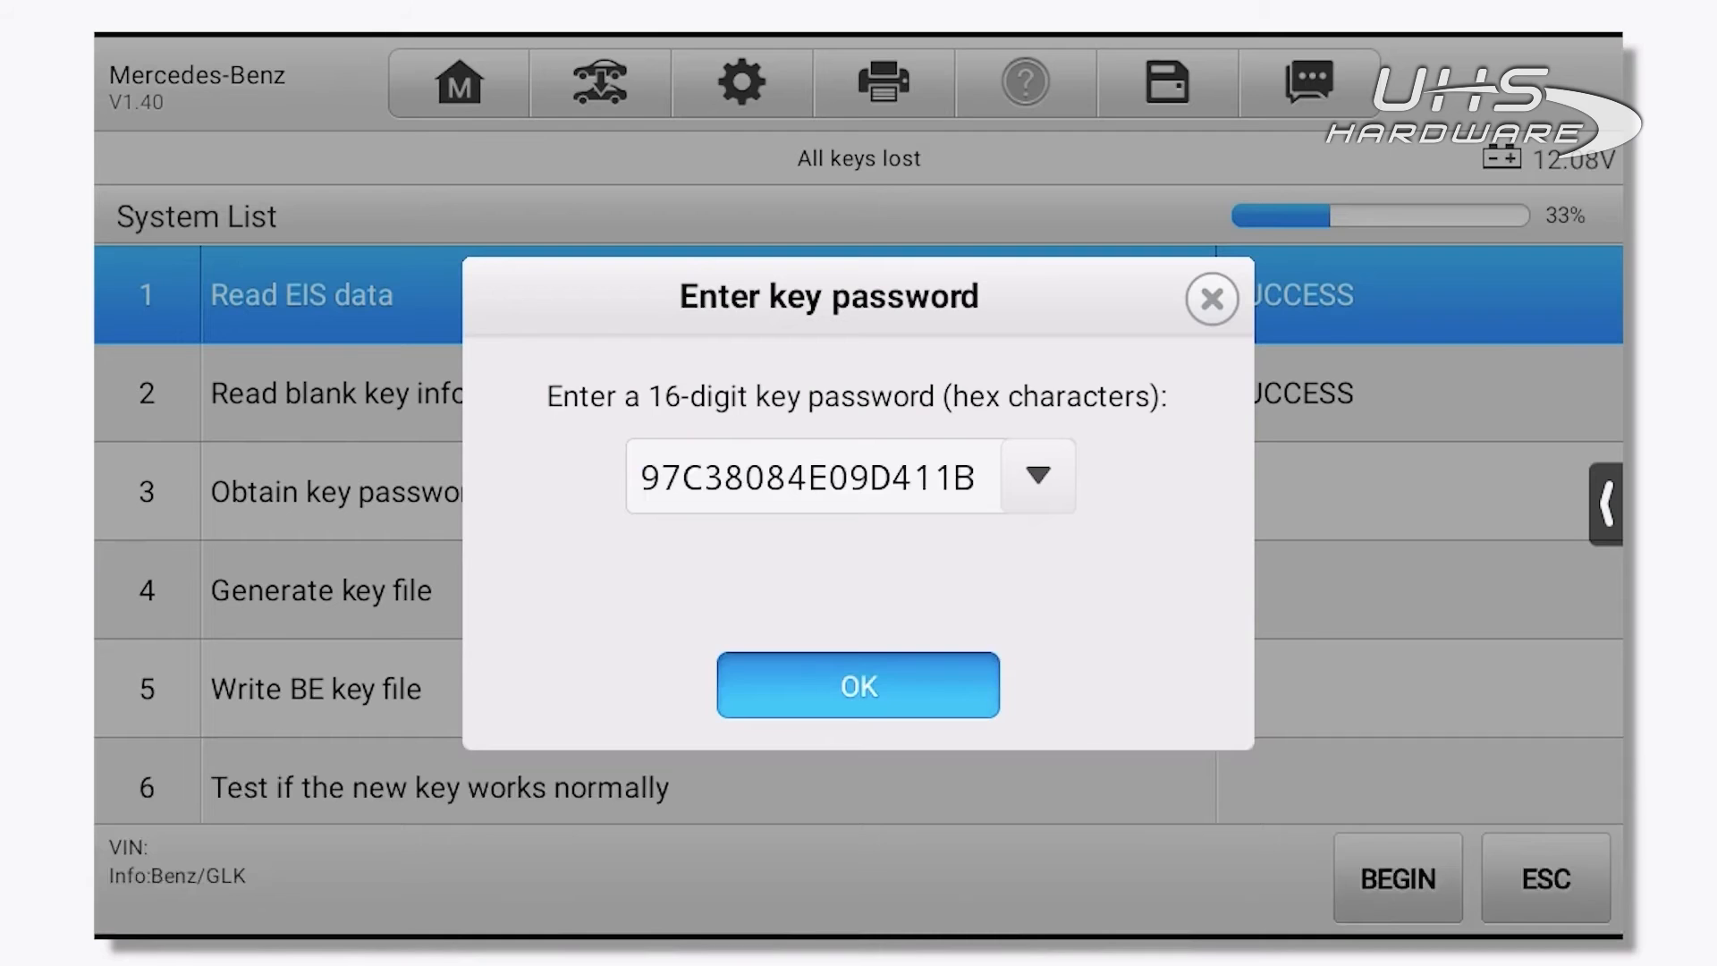
{"action": "left_click", "coordinate": [857, 684]}
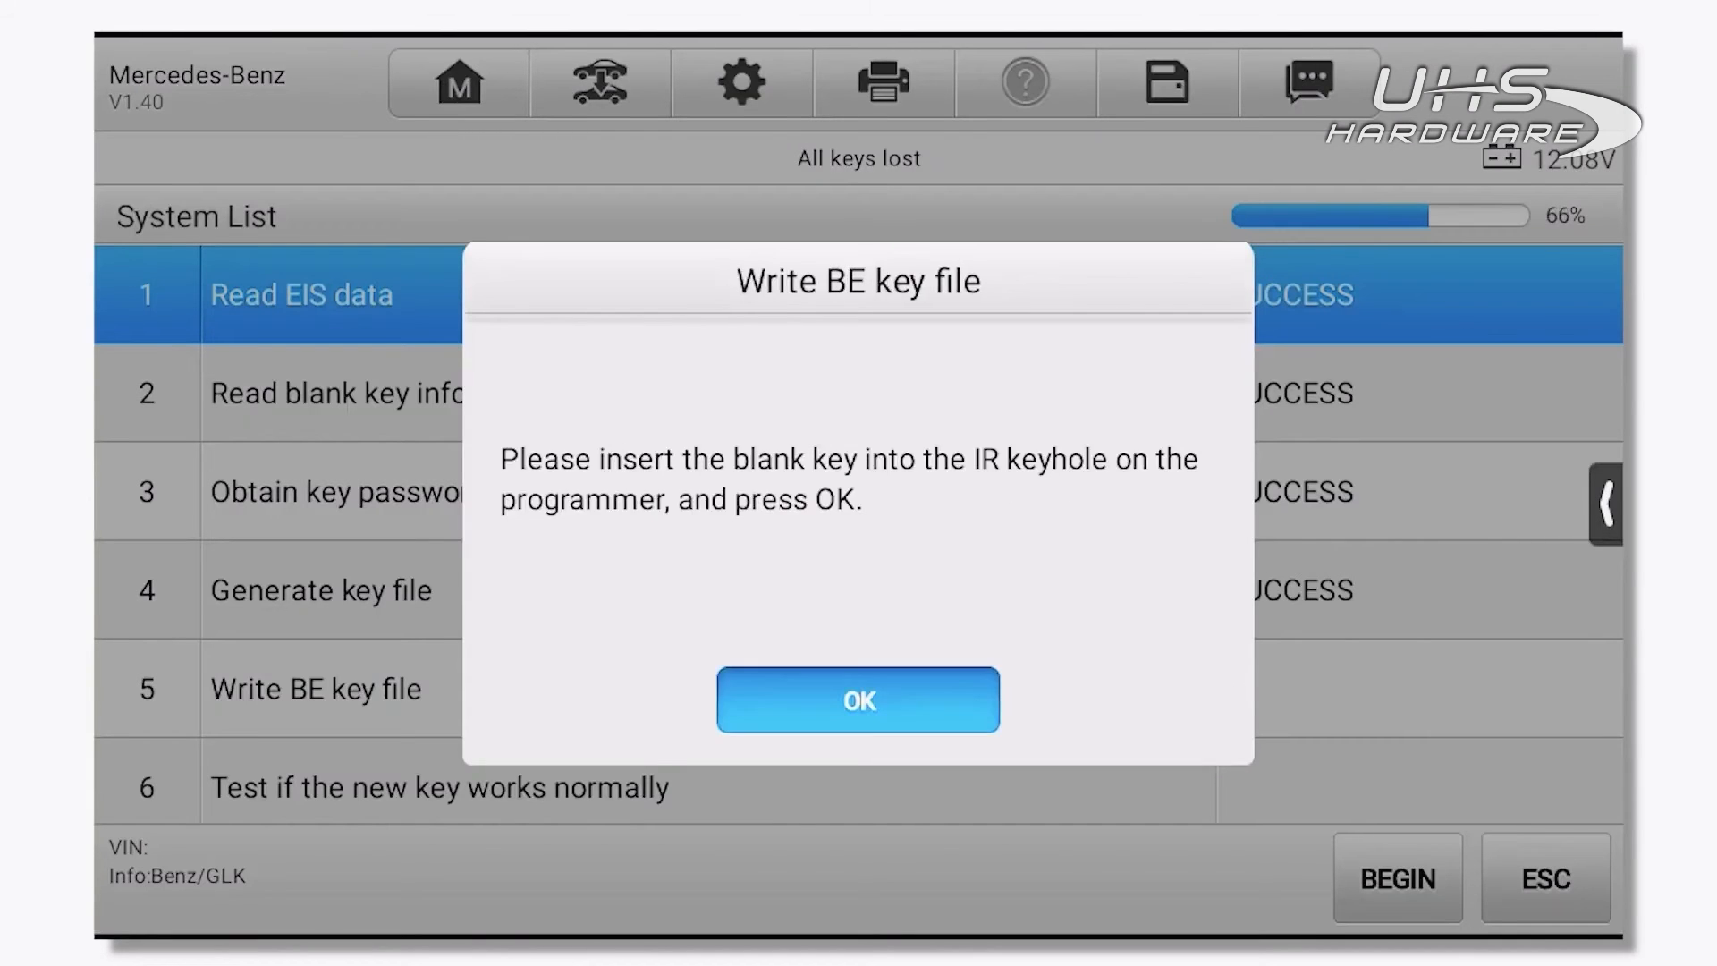
- Write the BE key file to the blank key in the IR keyhole and finish the new-key test
{"action": "left_click", "coordinate": [858, 699]}
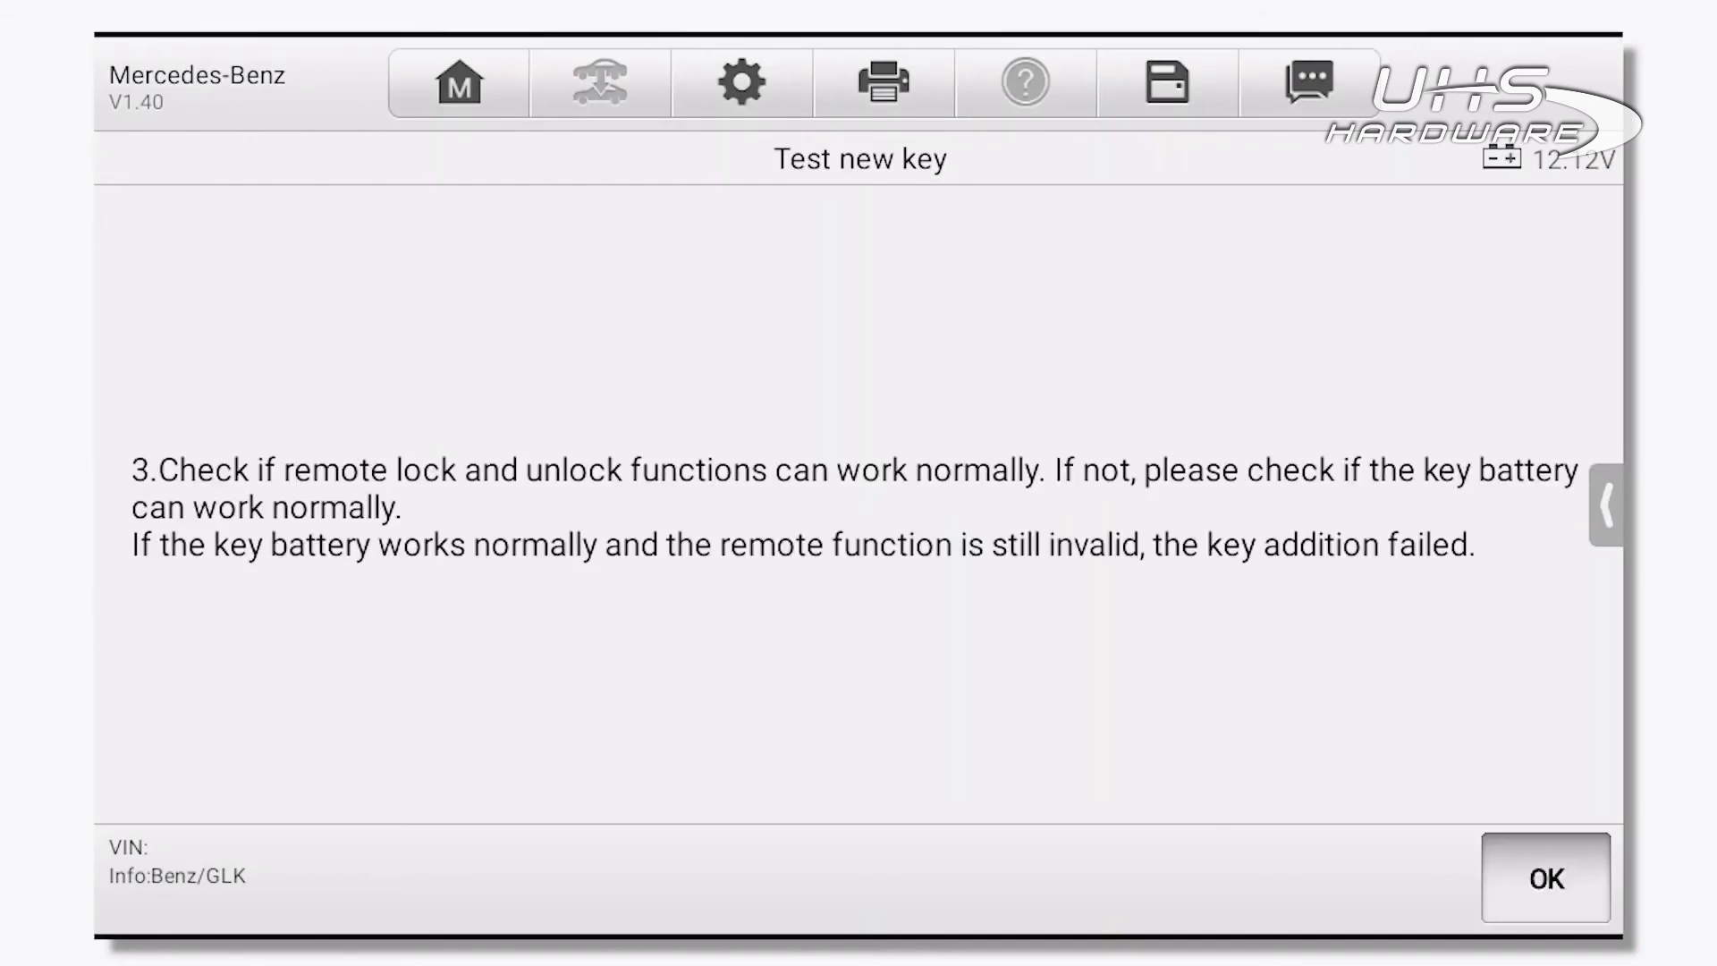
{"action": "left_click", "coordinate": [1546, 877]}
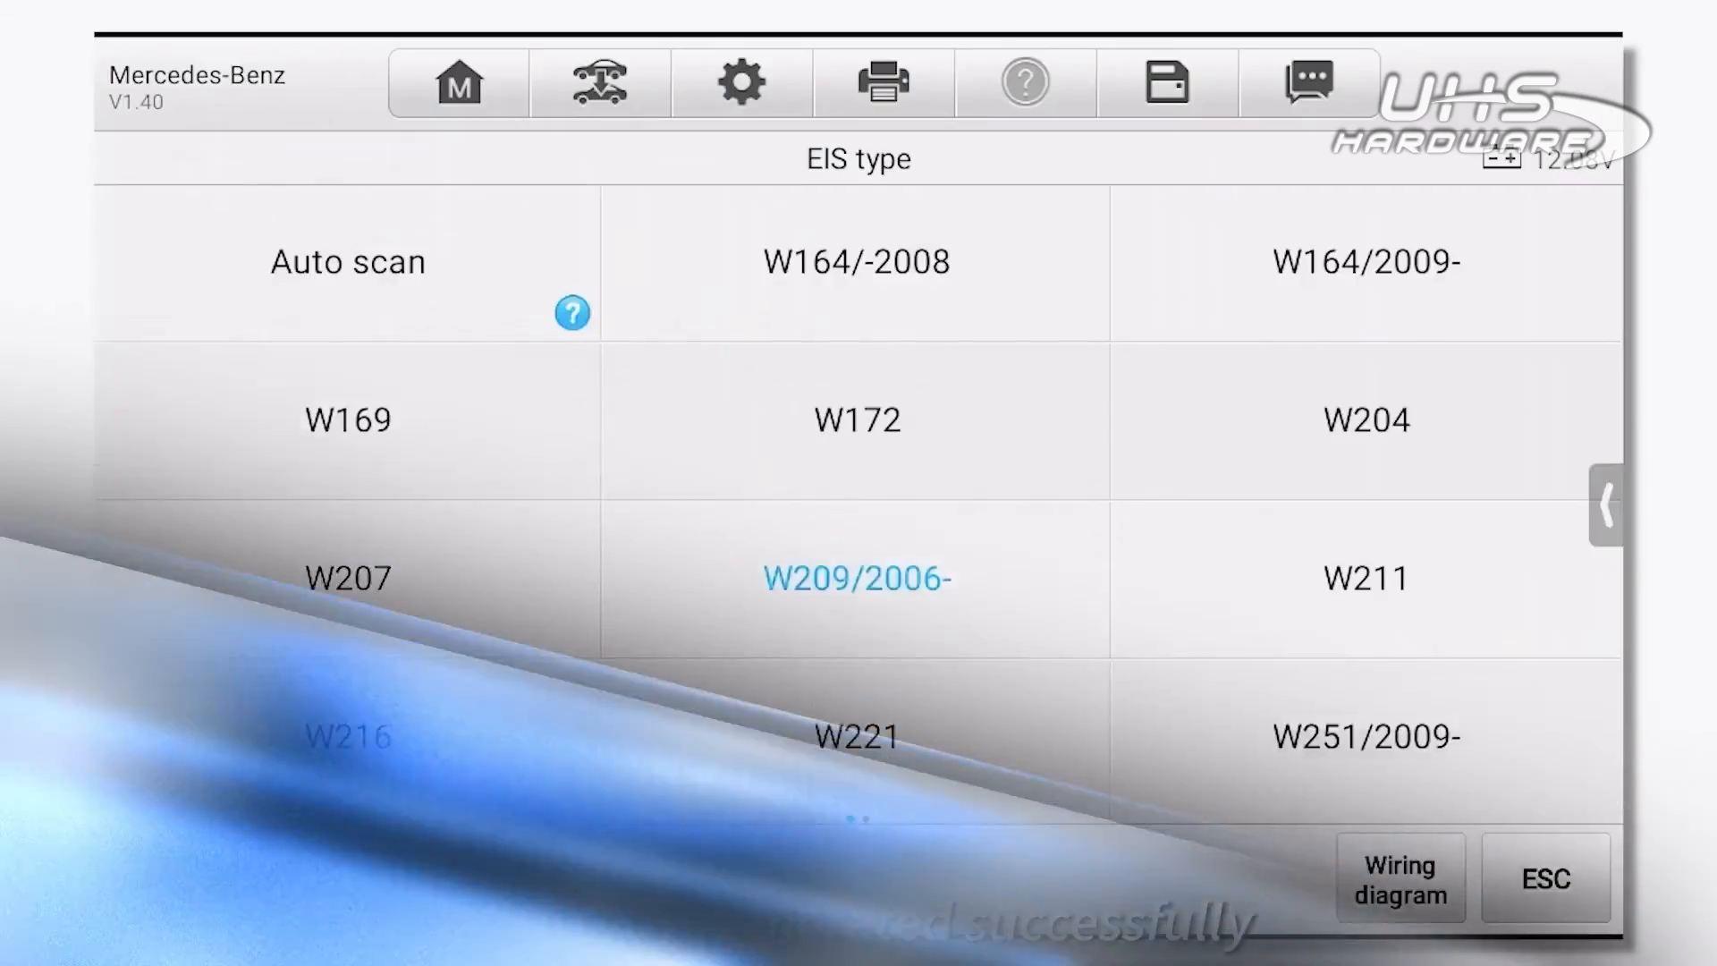